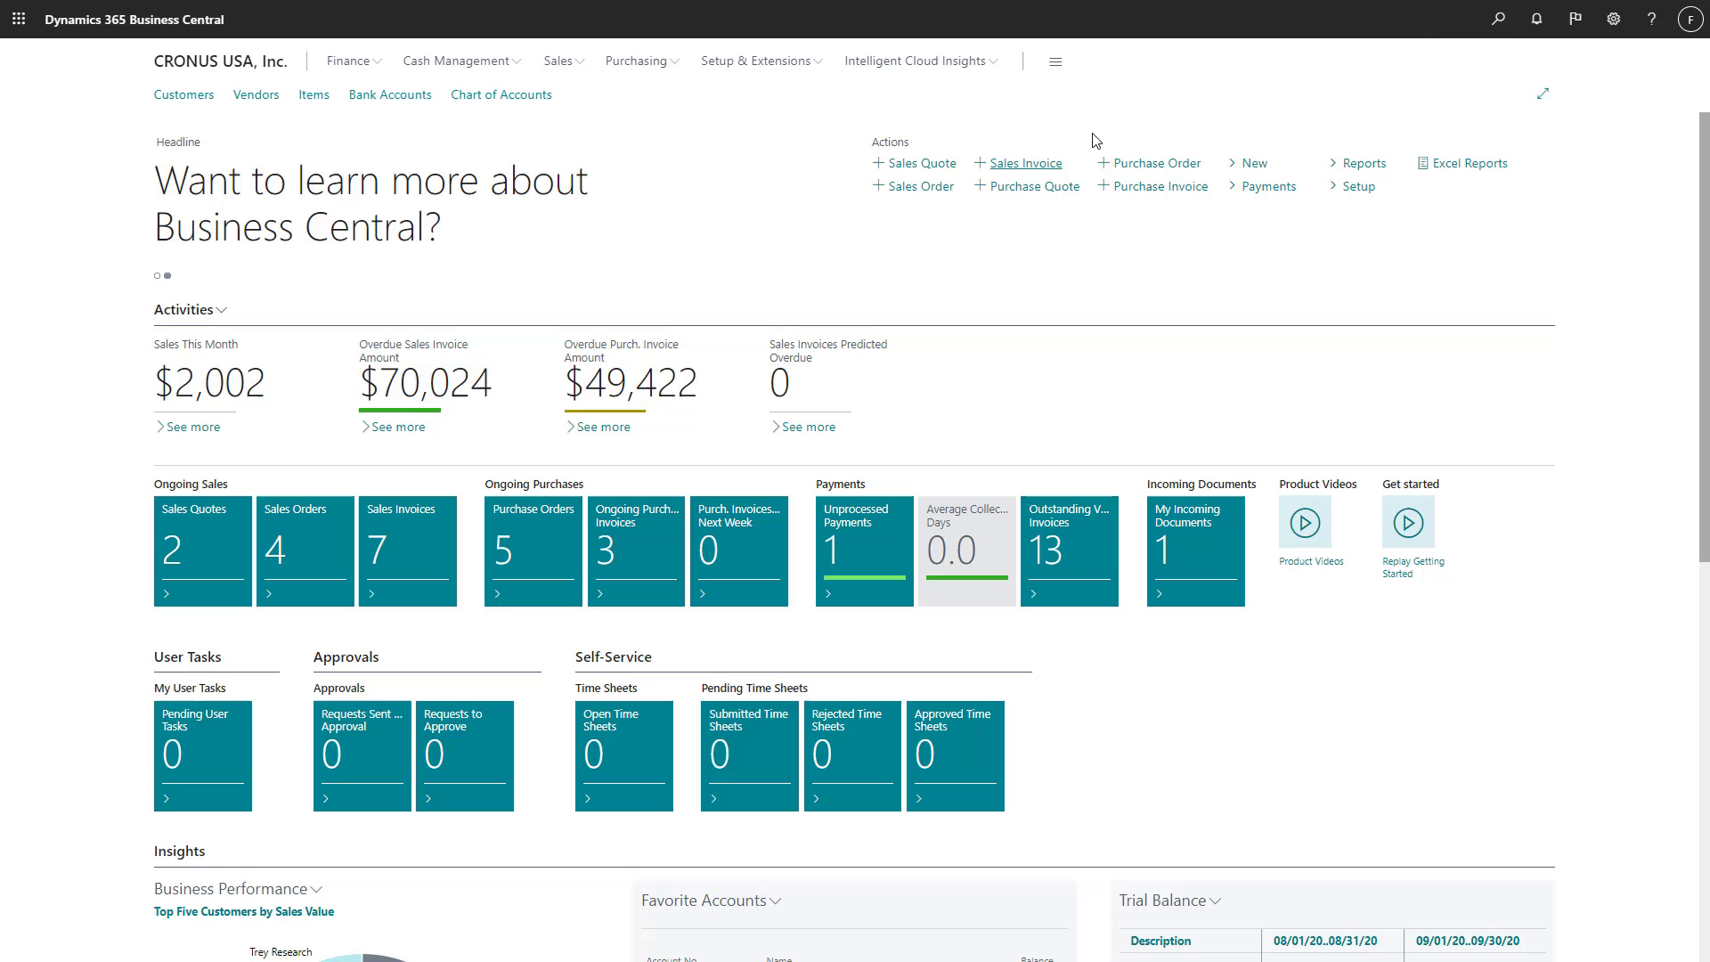
Find and show the Email Accounts page via the search for 'email account'
{"action": "left_click", "coordinate": [1498, 20]}
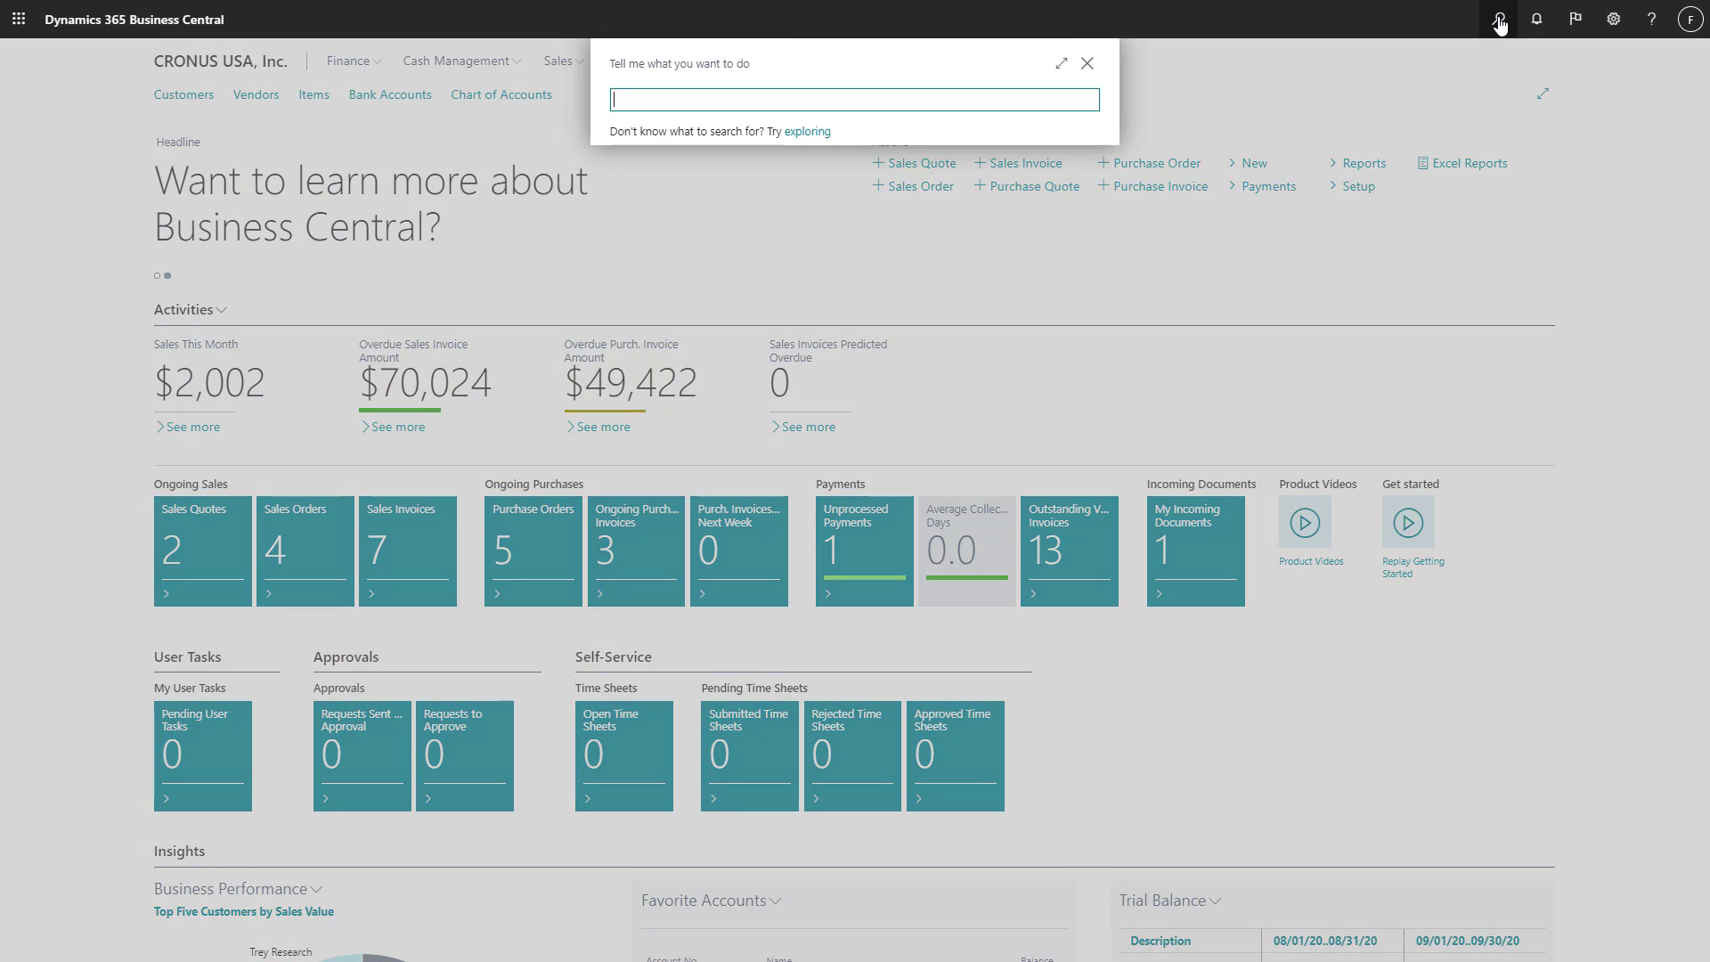
{"action": "type", "text": "email account"}
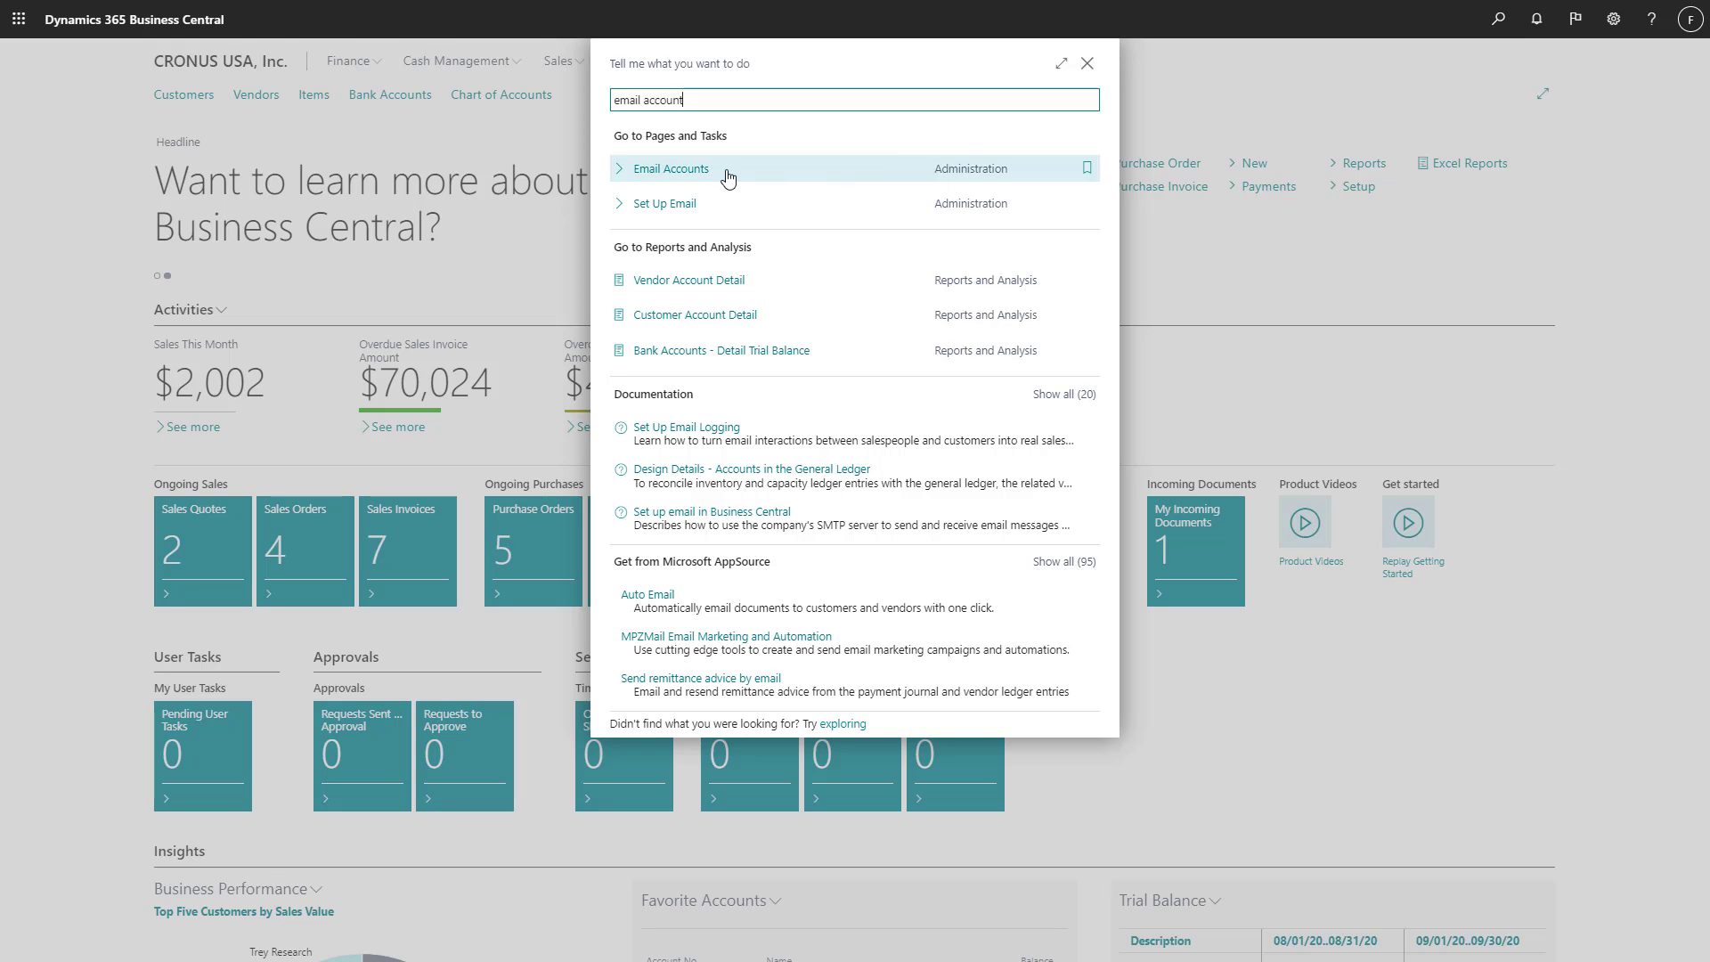
{"action": "left_click", "coordinate": [673, 167]}
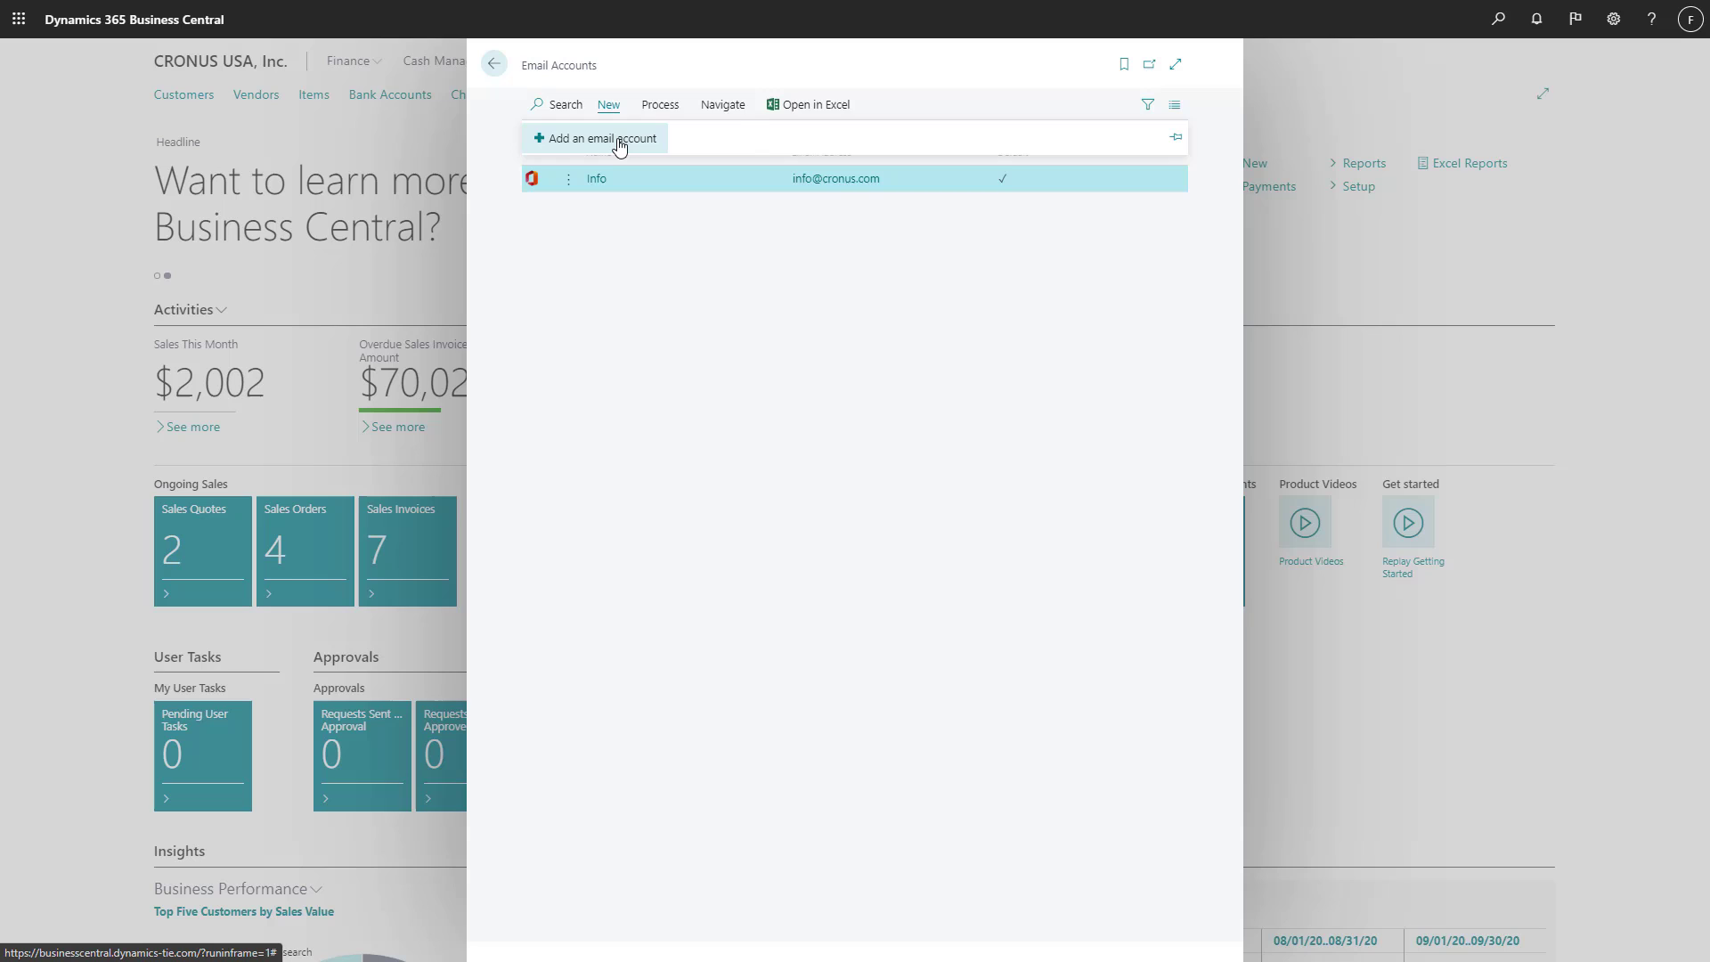
Start a new email account and choose the Microsoft 365 shared mailbox type
{"action": "left_click", "coordinate": [599, 139]}
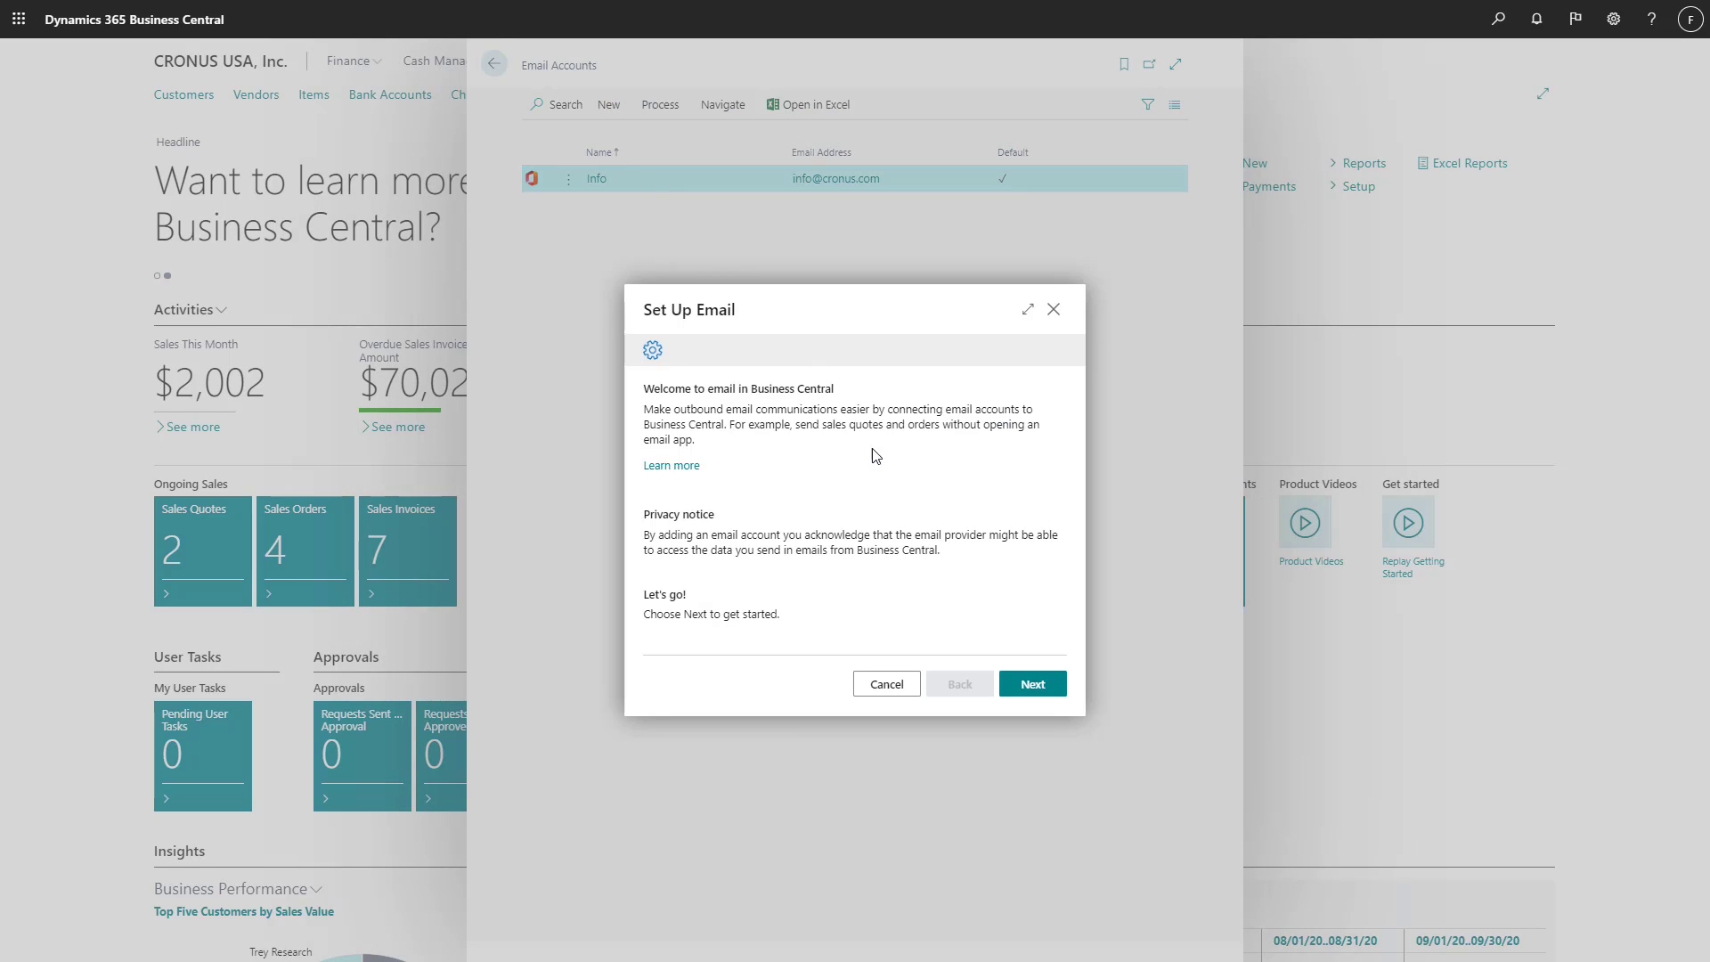
{"action": "left_click", "coordinate": [1029, 684]}
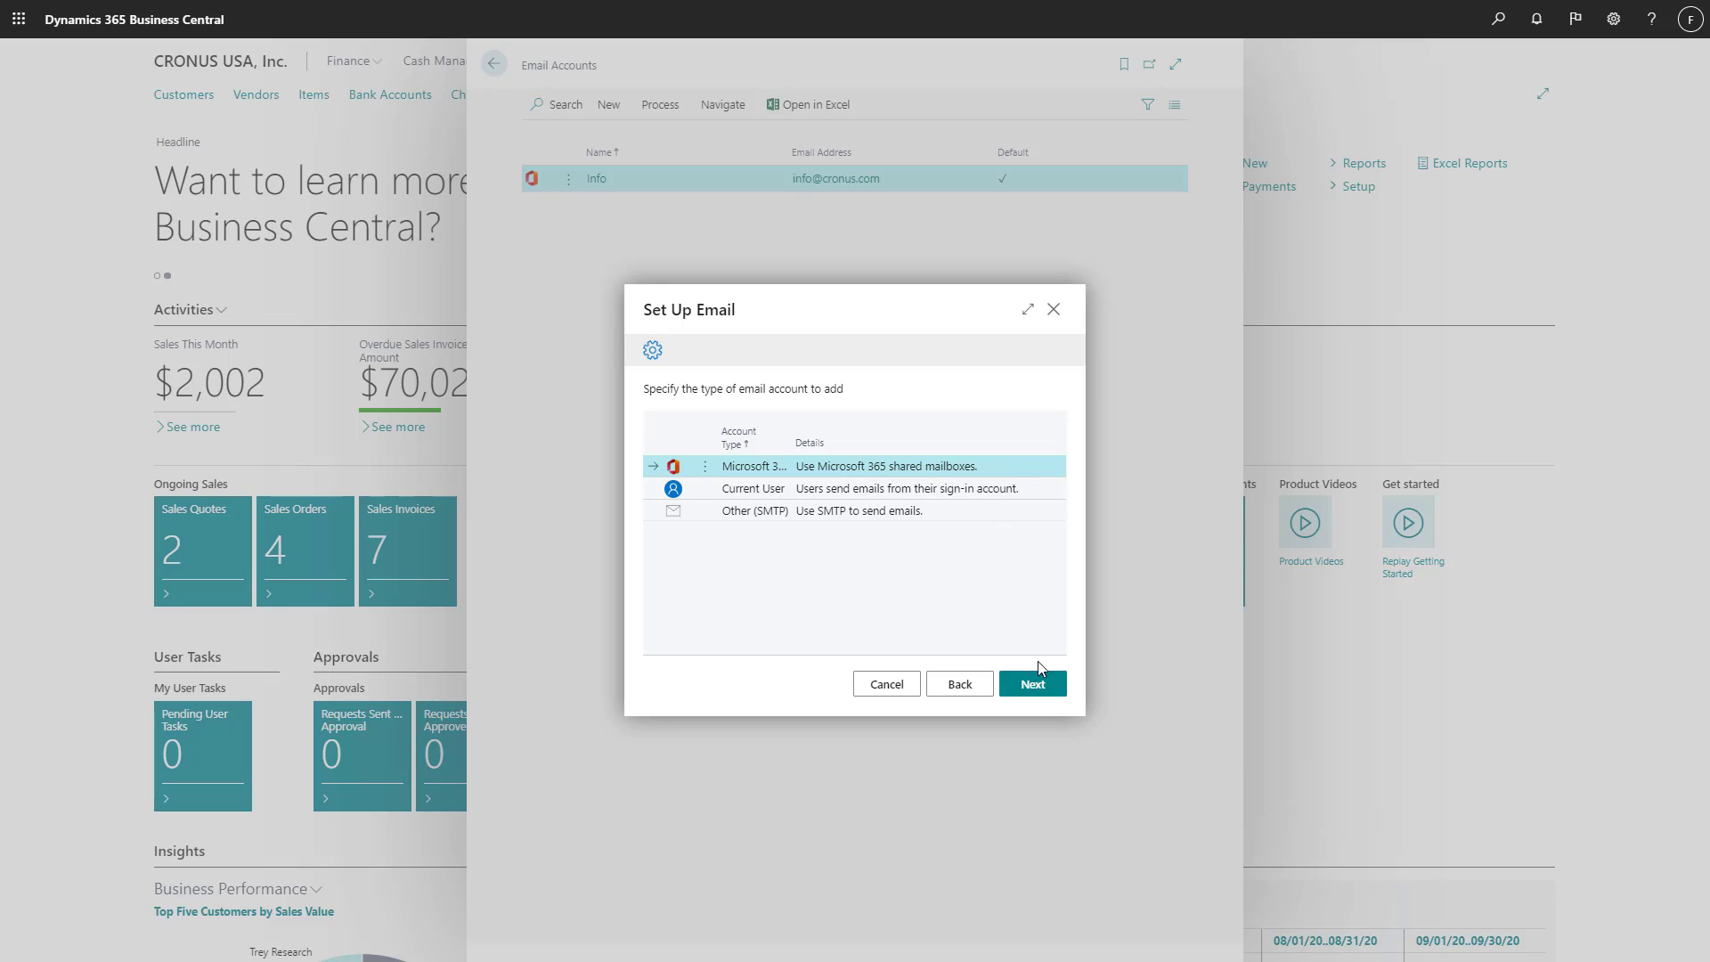
{"action": "left_click", "coordinate": [1031, 684]}
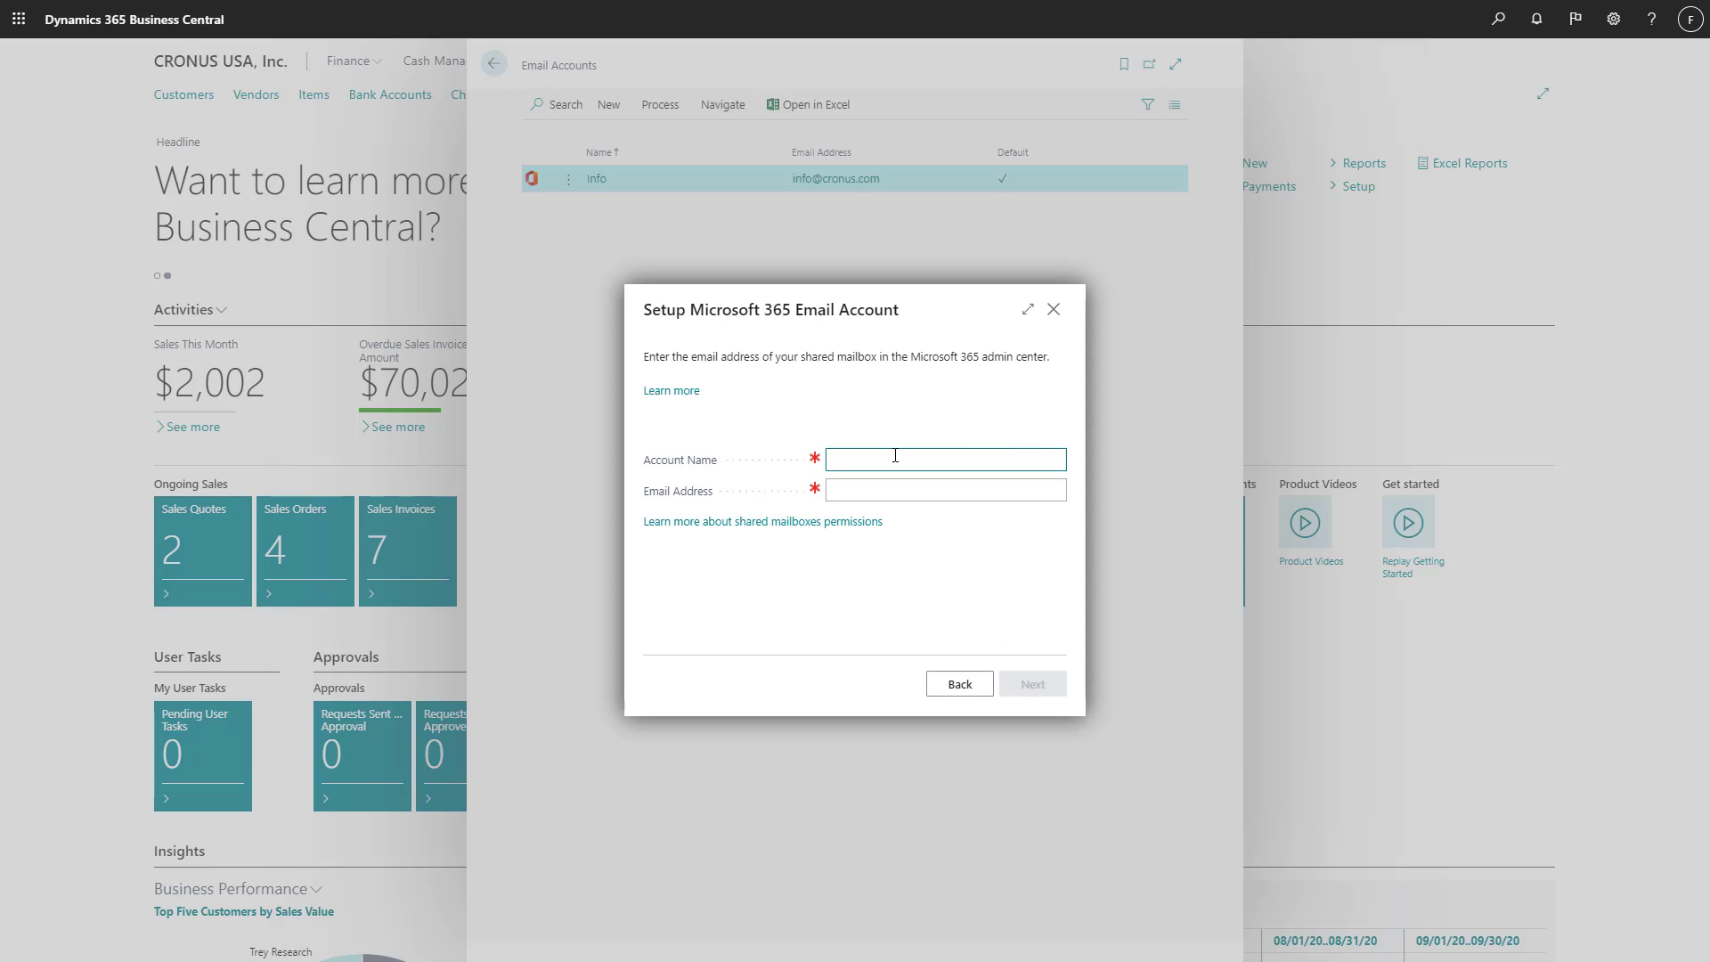
{"action": "type", "text": "Sales"}
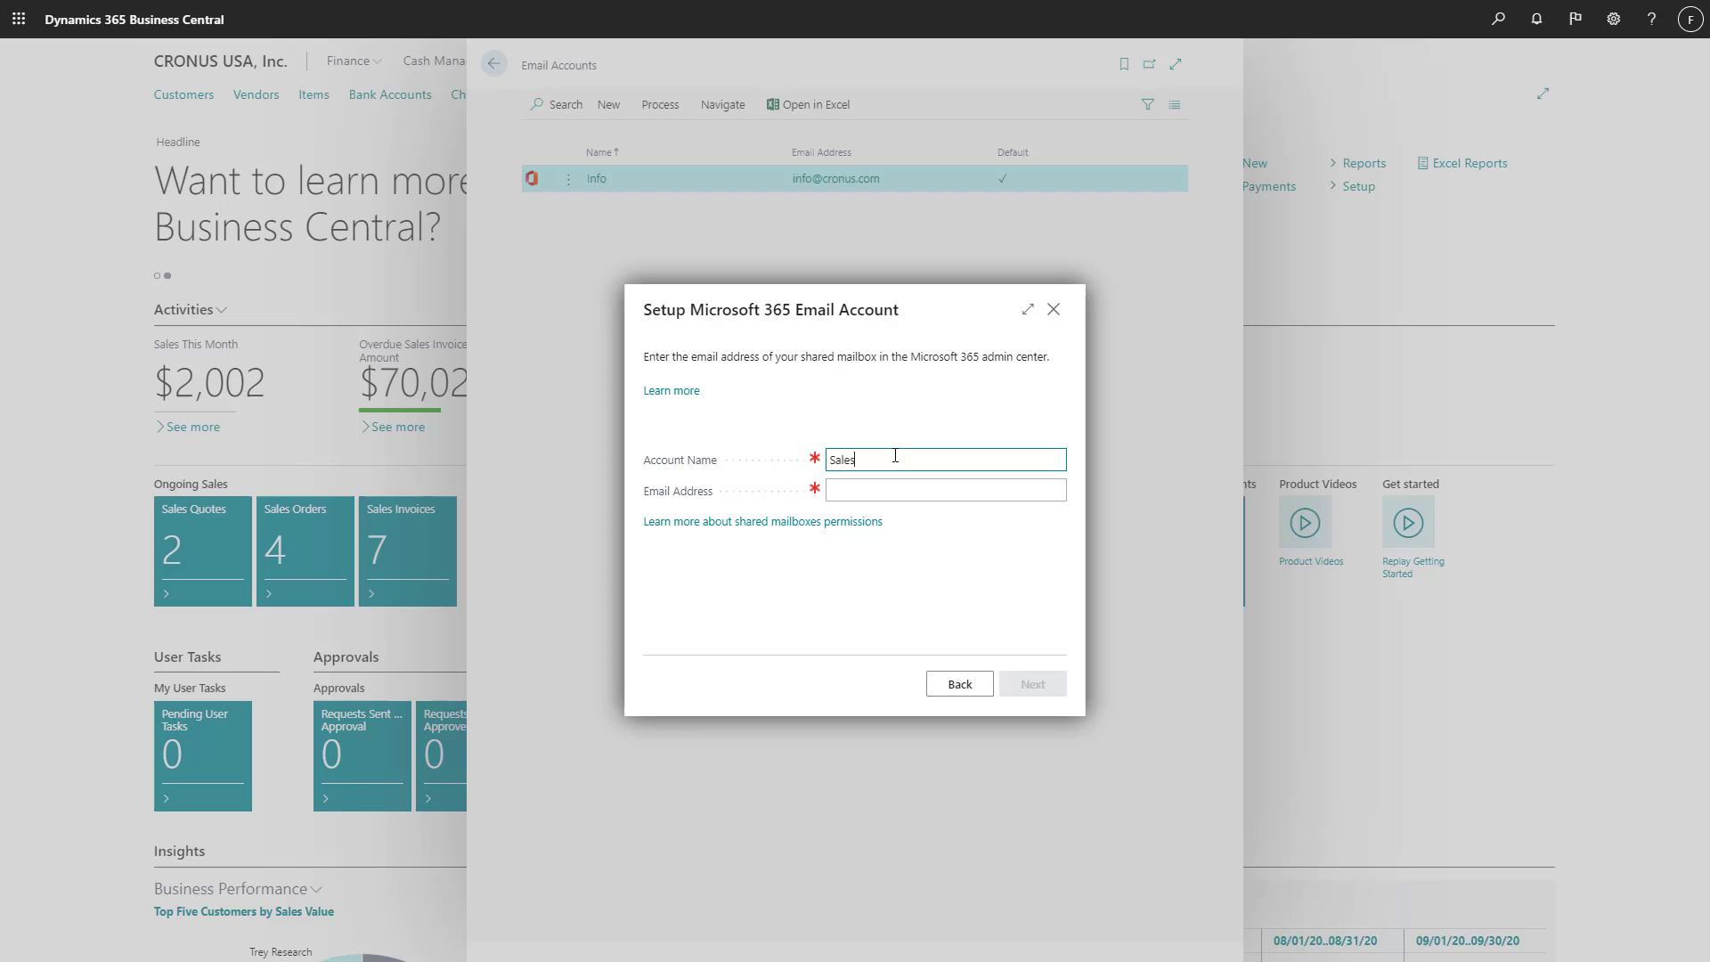
{"action": "left_click", "coordinate": [944, 488]}
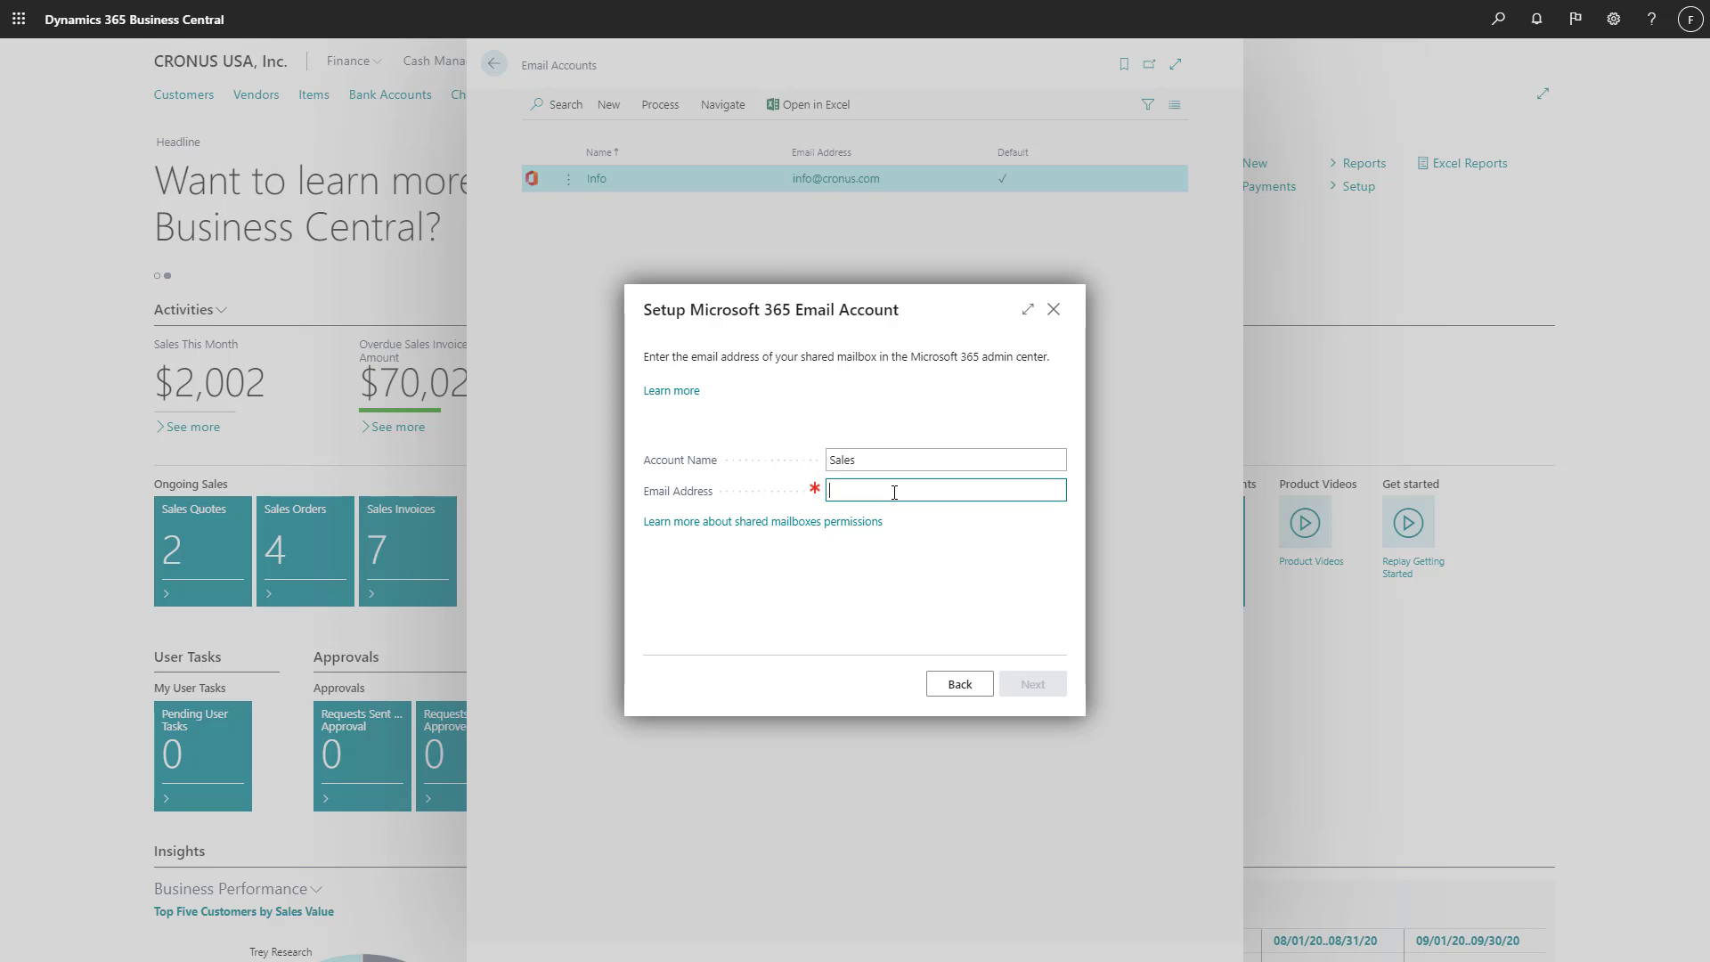
{"action": "type", "text": "sales@cronus.com"}
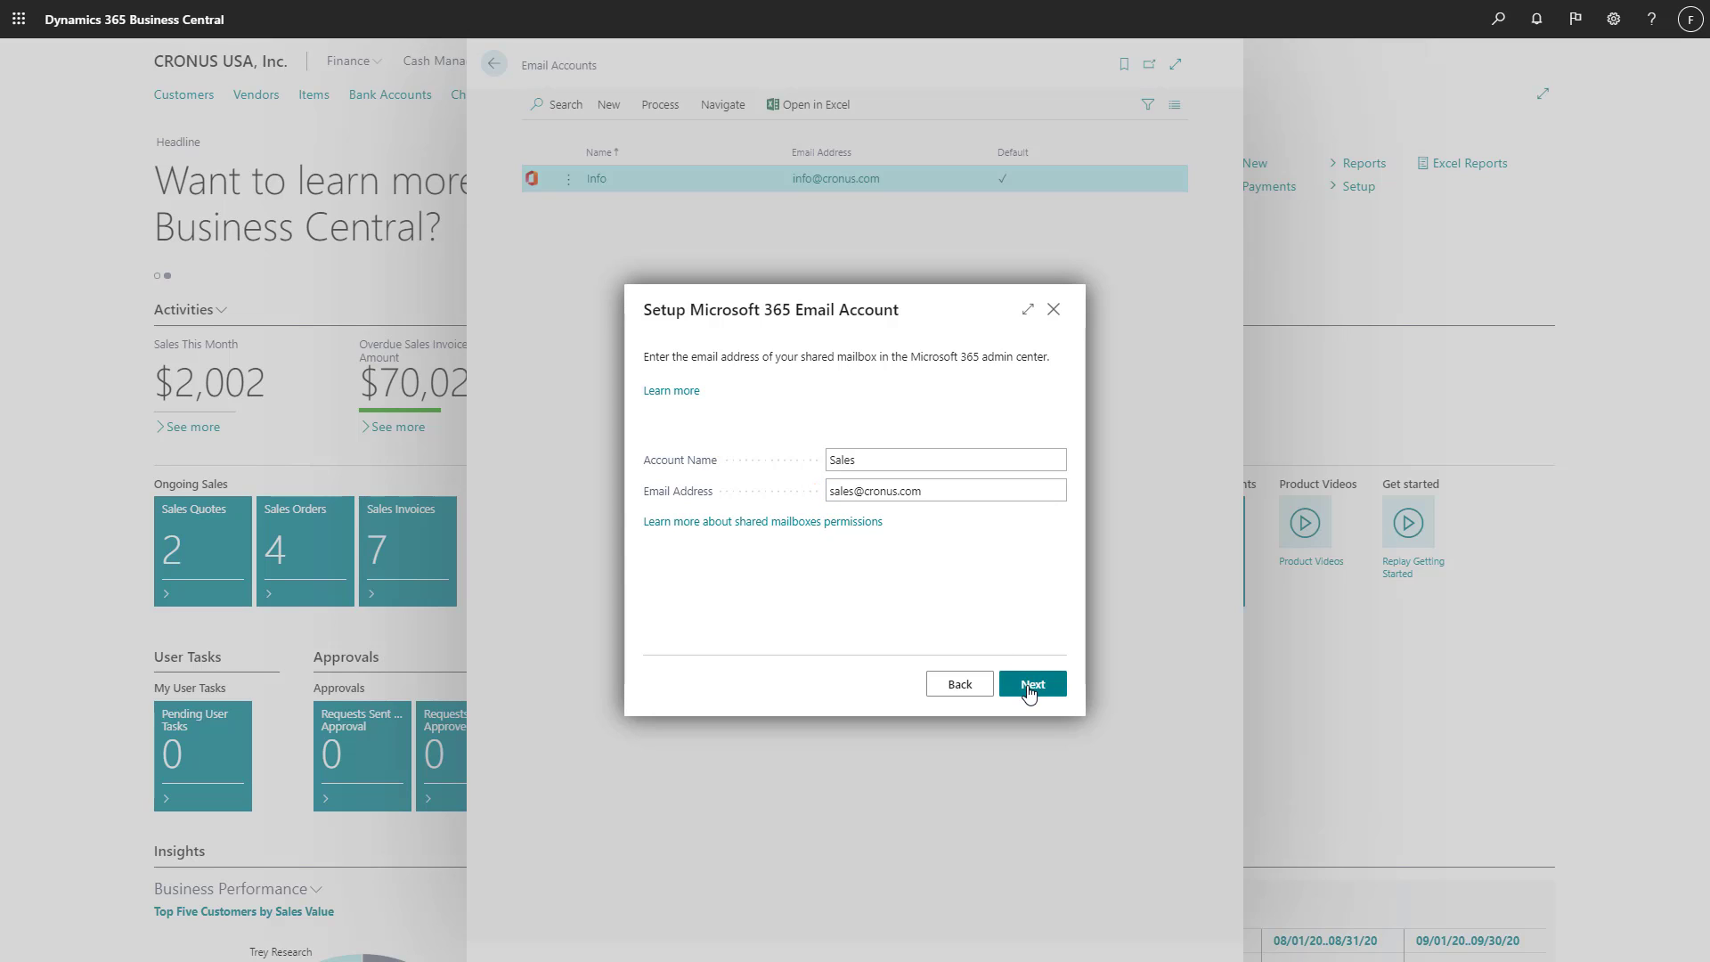
{"action": "left_click", "coordinate": [1031, 684]}
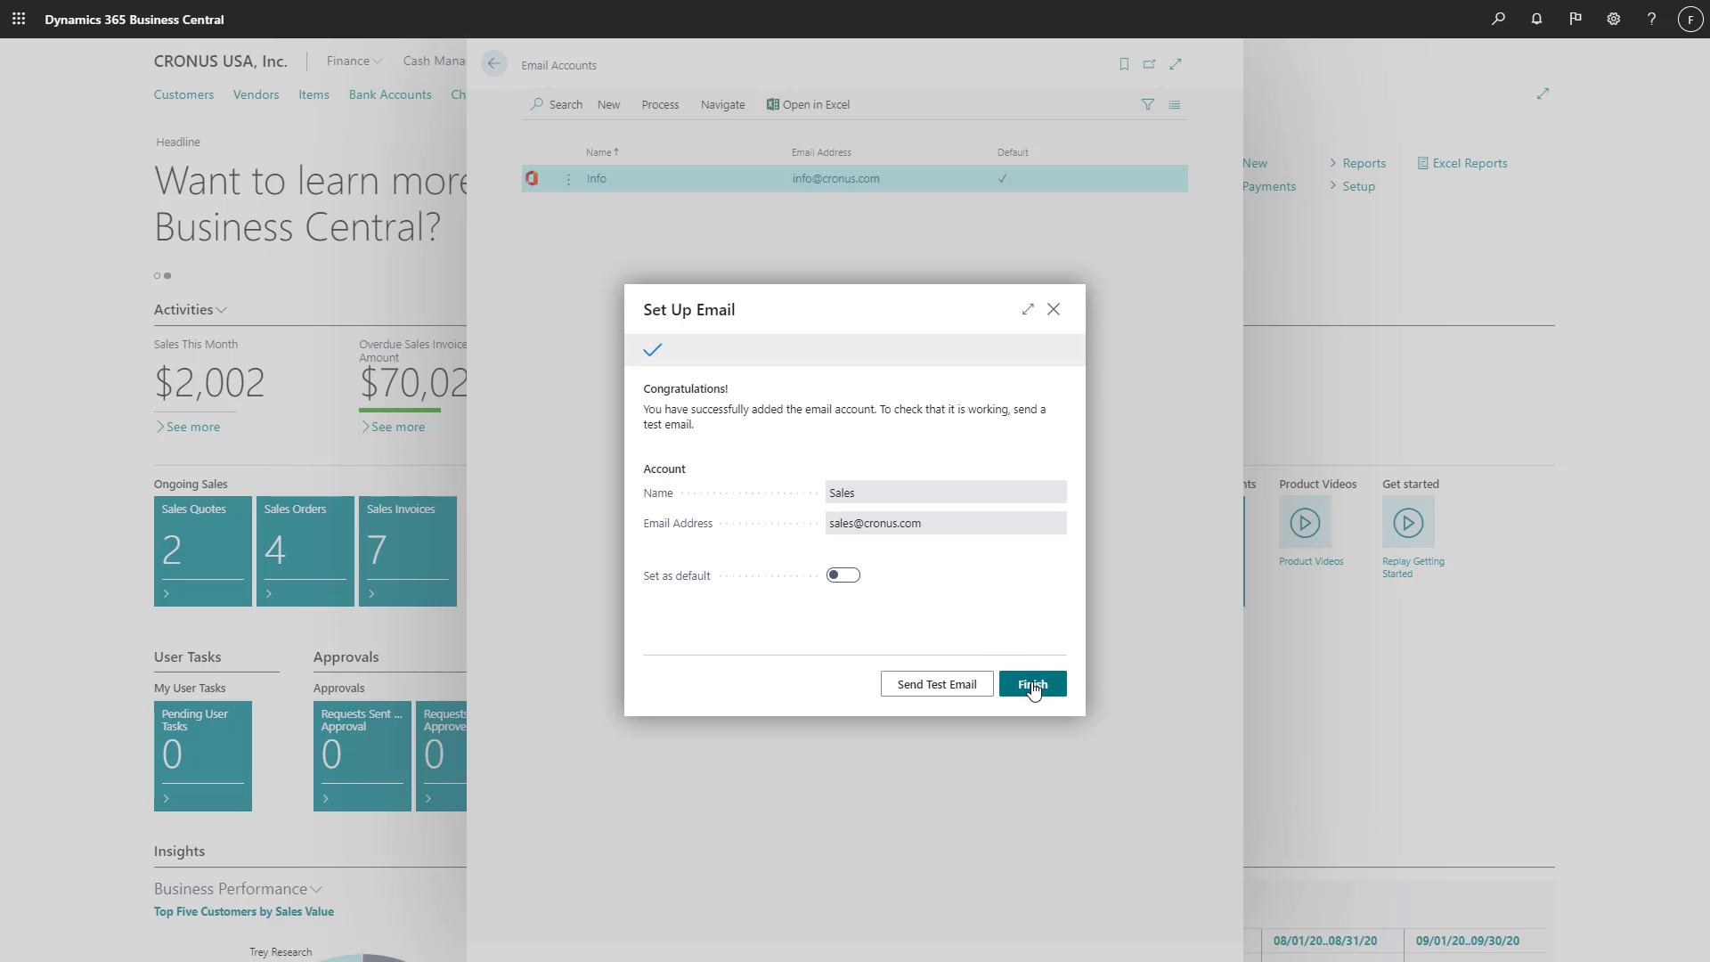
{"action": "left_click", "coordinate": [1031, 684]}
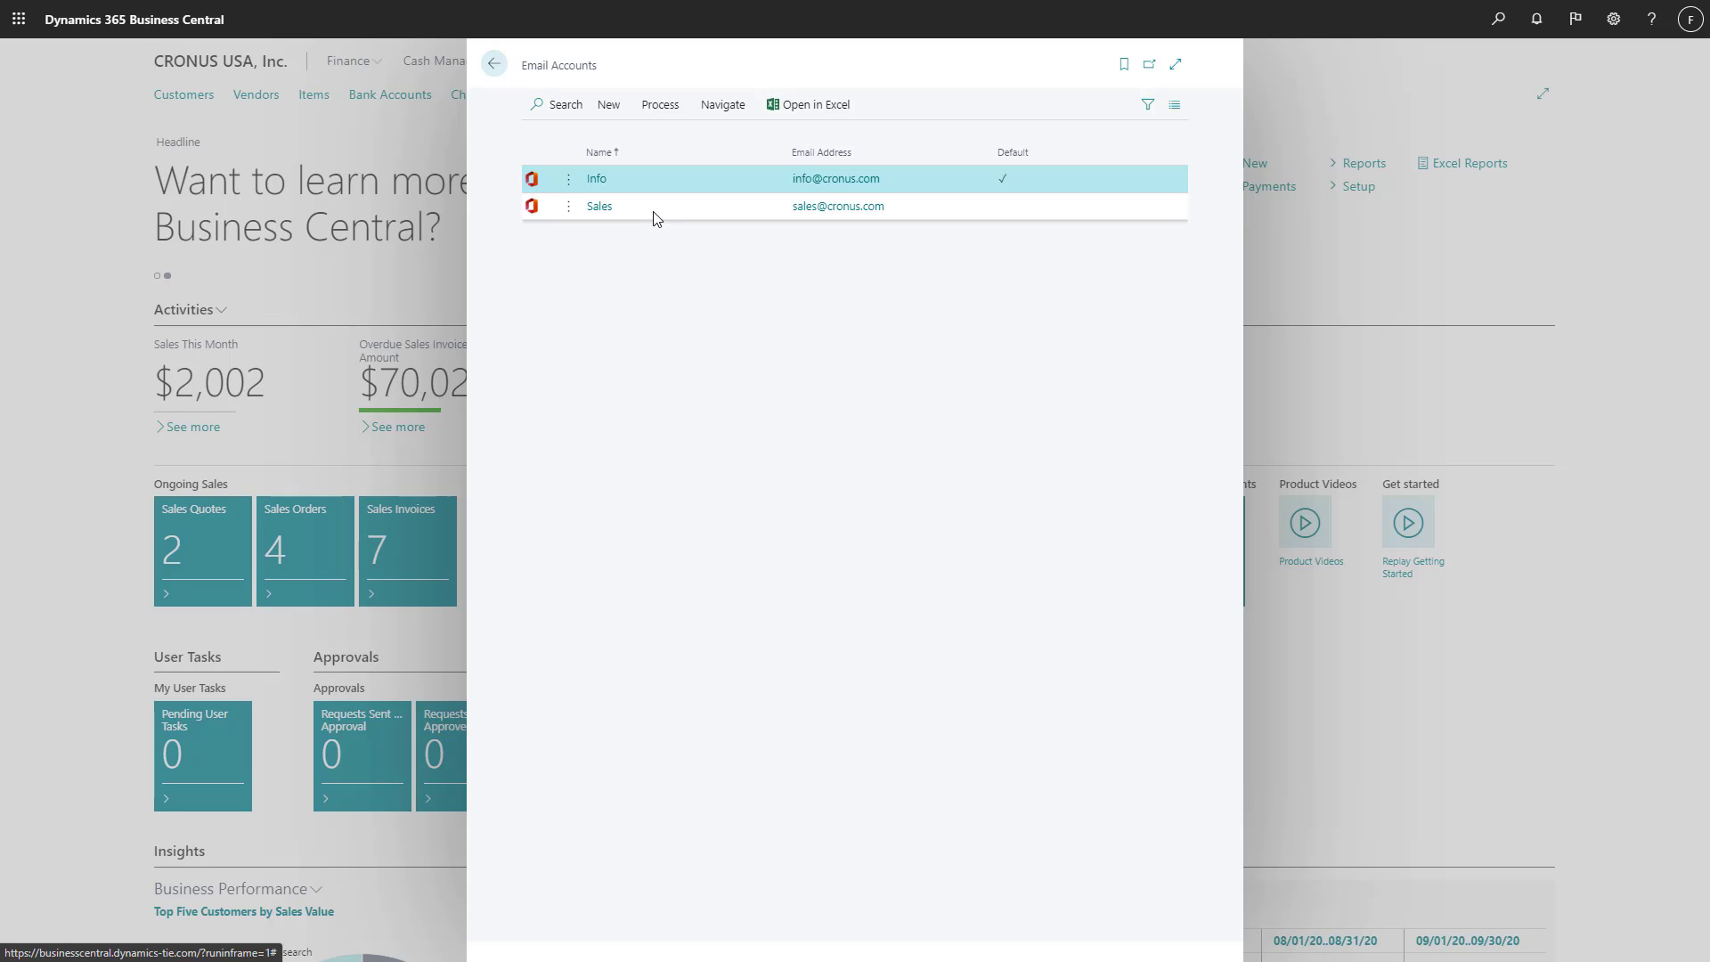
Show the email scenario assignments for the Sales account and begin assigning scenarios
{"action": "left_click", "coordinate": [599, 207]}
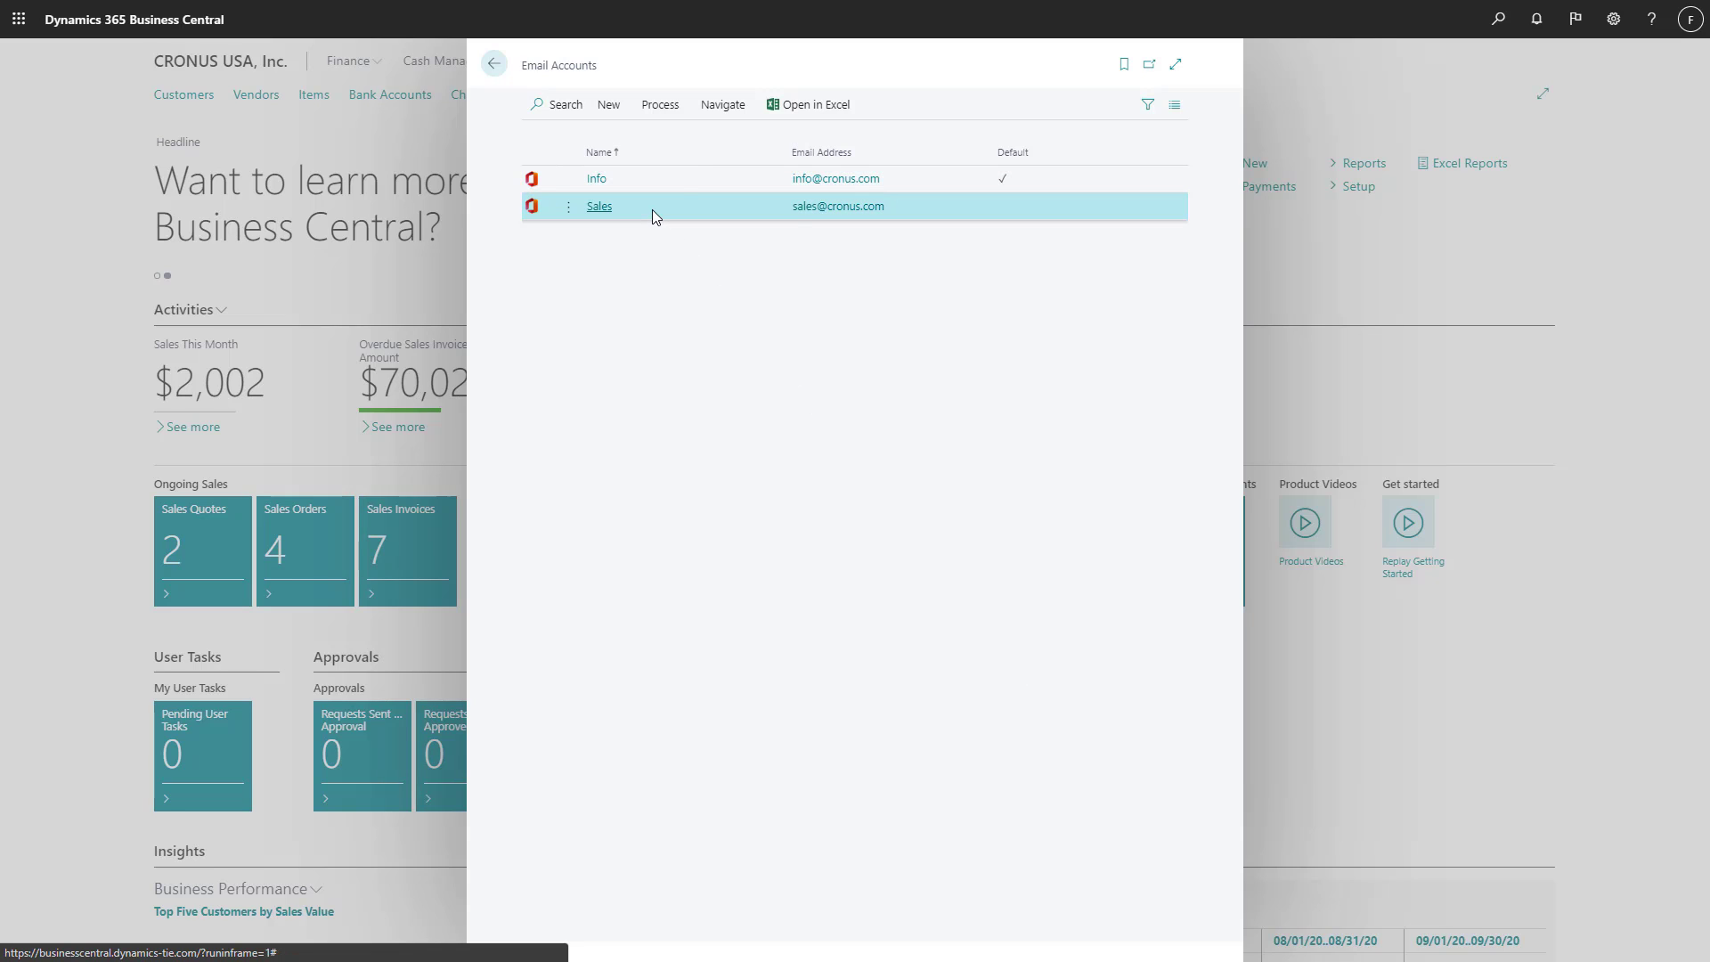
{"action": "left_click", "coordinate": [721, 103]}
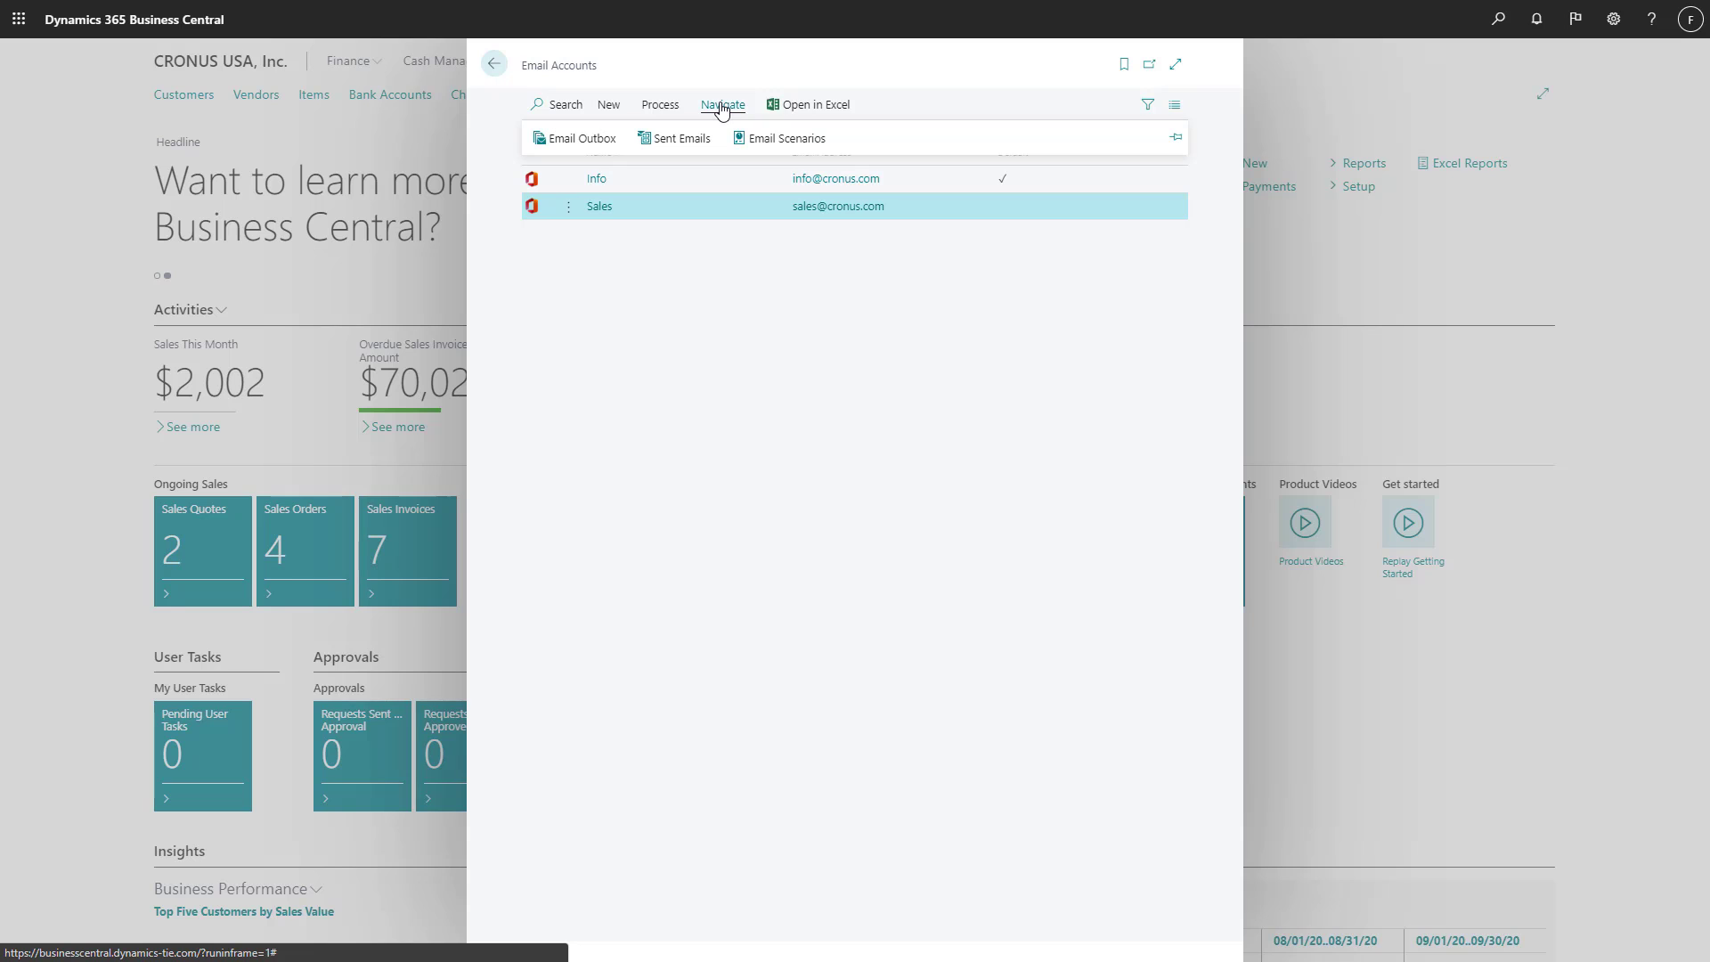
{"action": "left_click", "coordinate": [723, 103]}
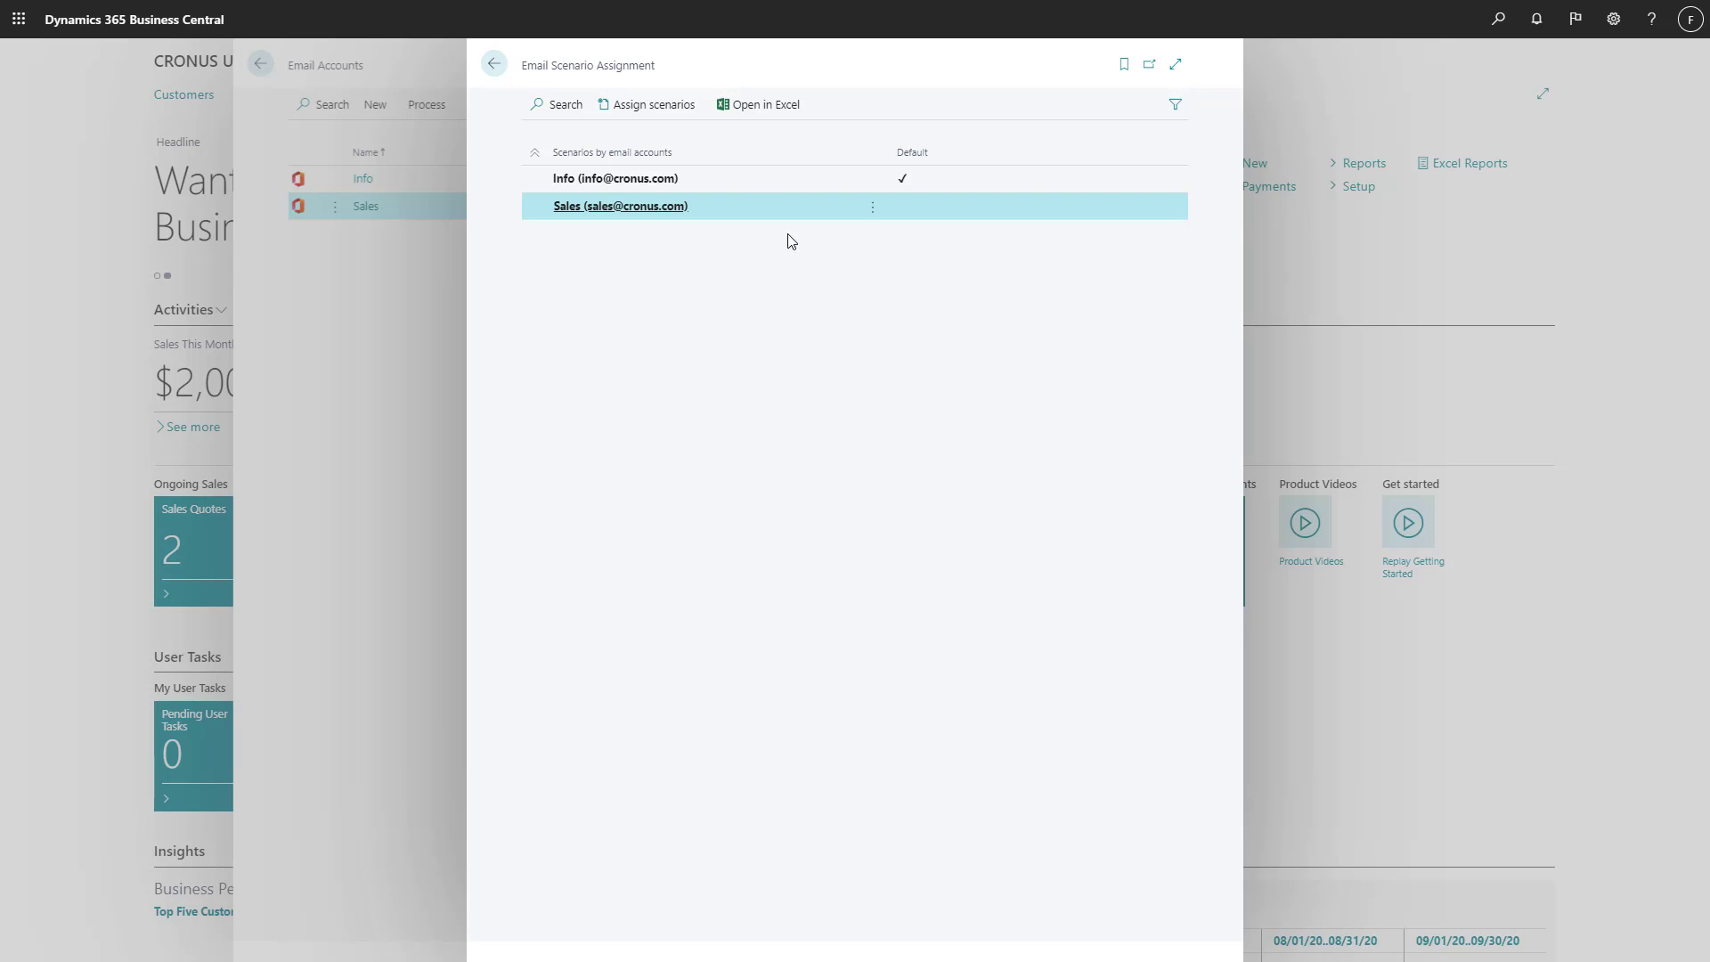
{"action": "left_click", "coordinate": [651, 103]}
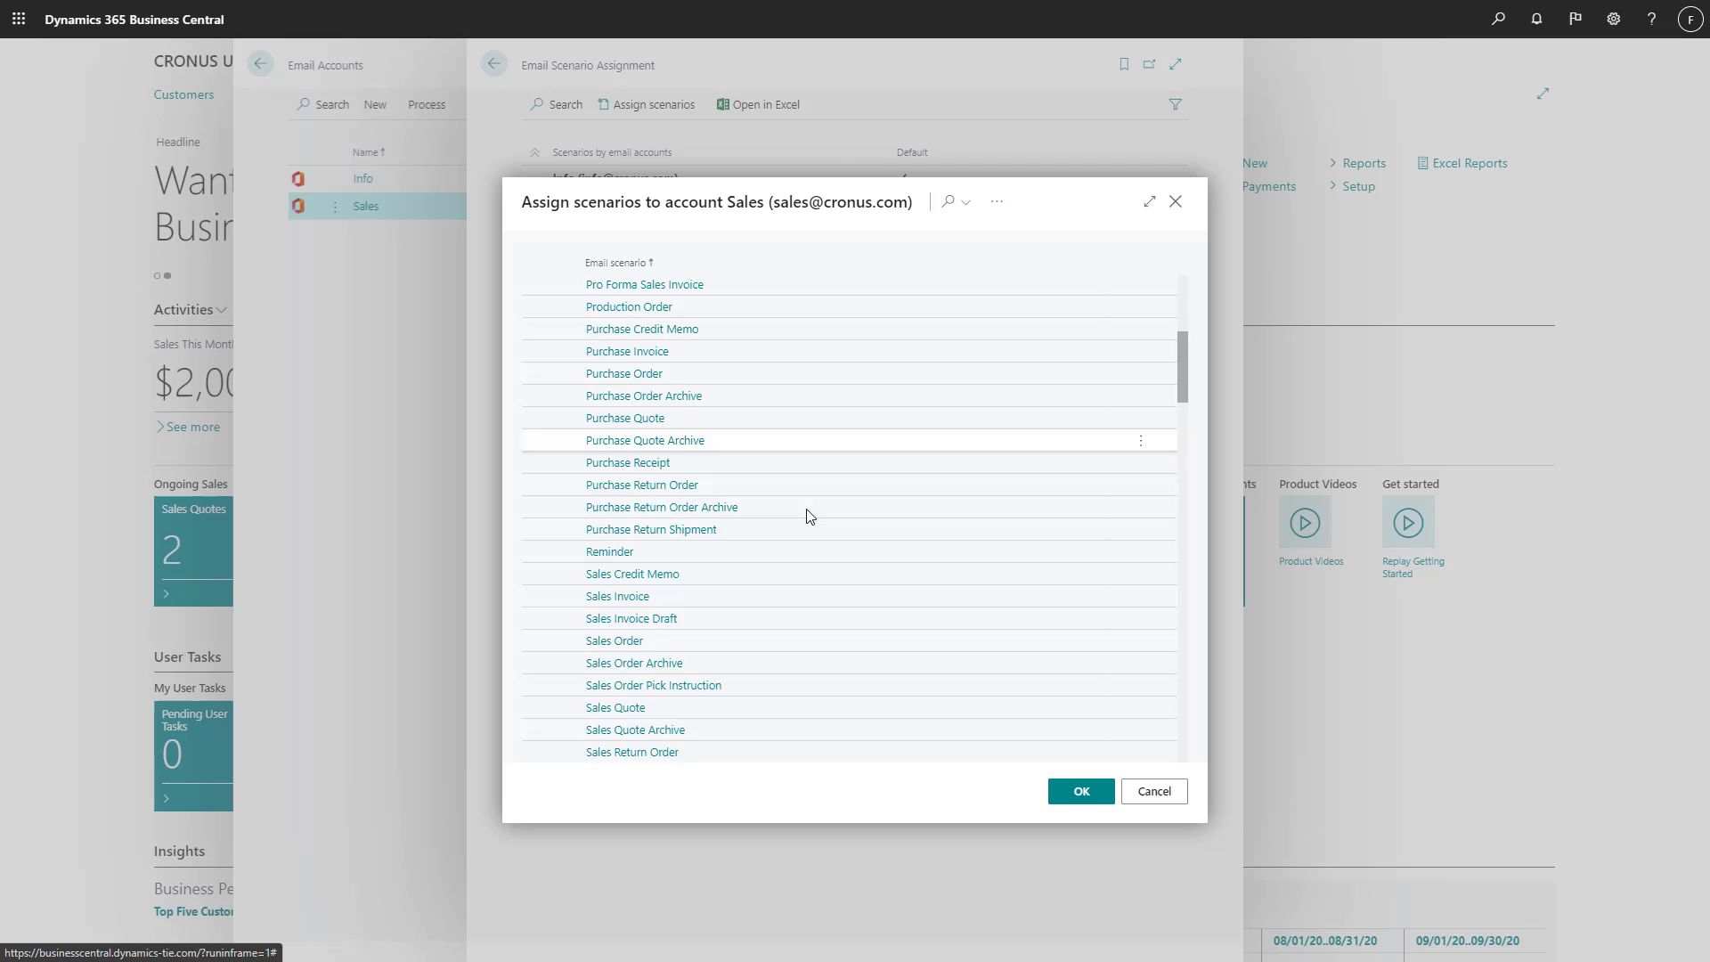
Assign all sales scenarios, Sales Credit Memo through Sales Work Order, to the Sales account
{"action": "scroll", "scroll_direction": "down", "scroll_amount": 3}
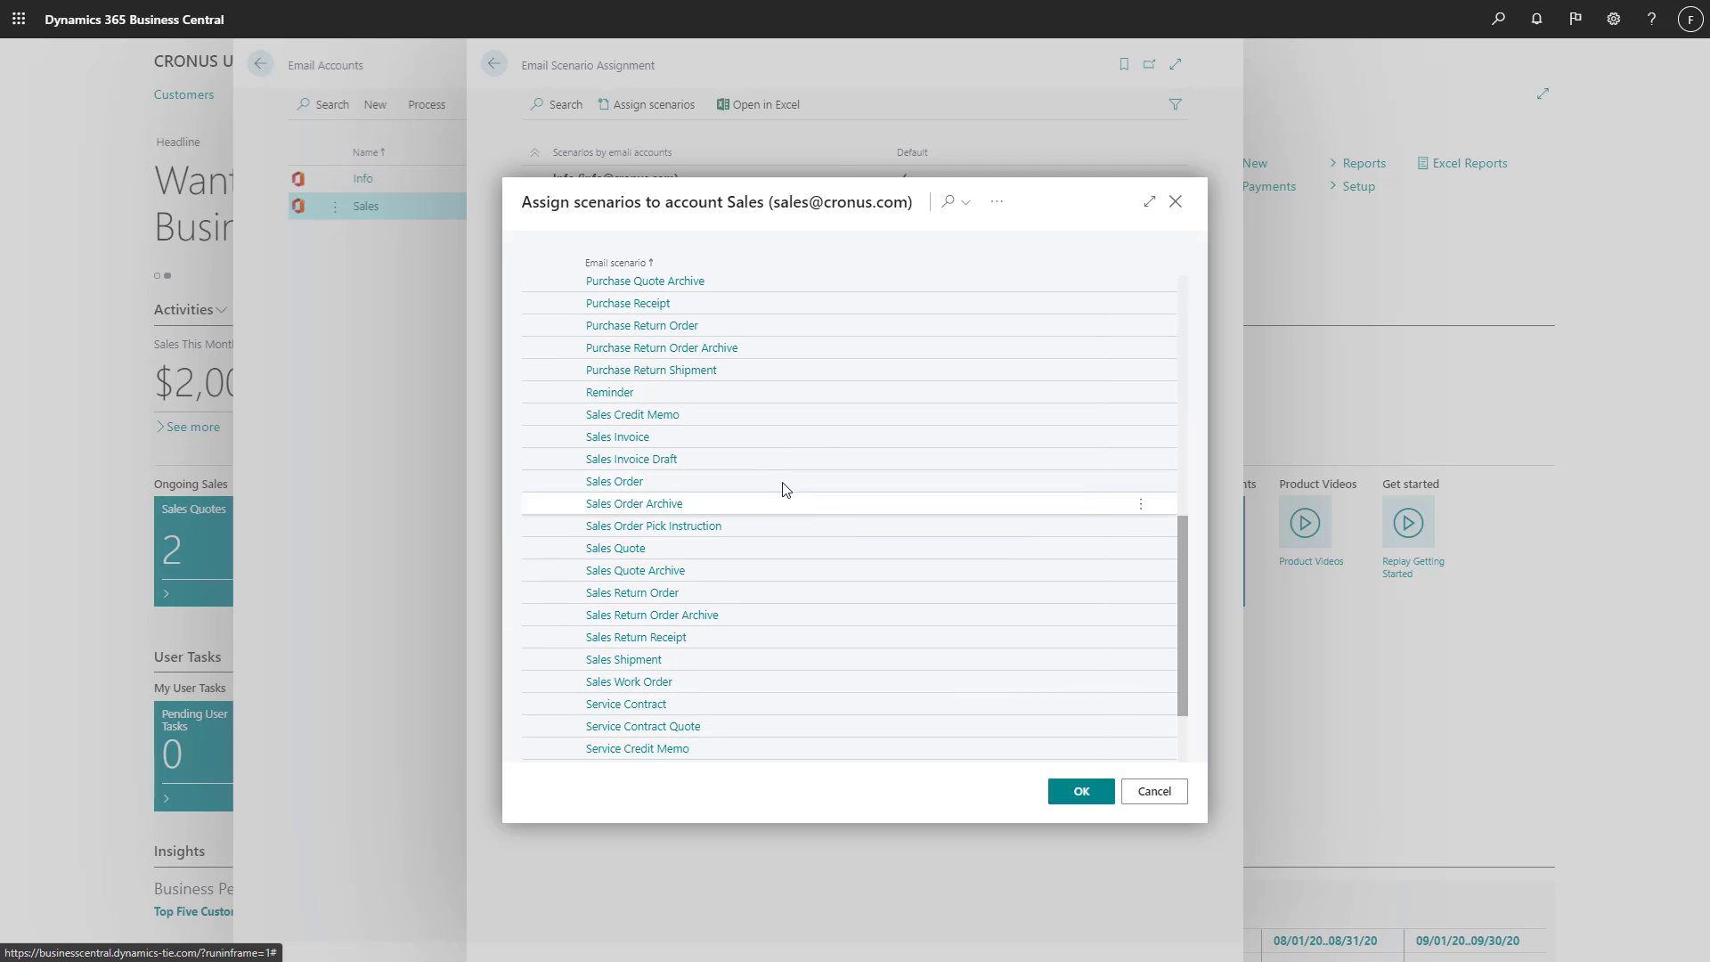
{"action": "left_click", "coordinate": [630, 415]}
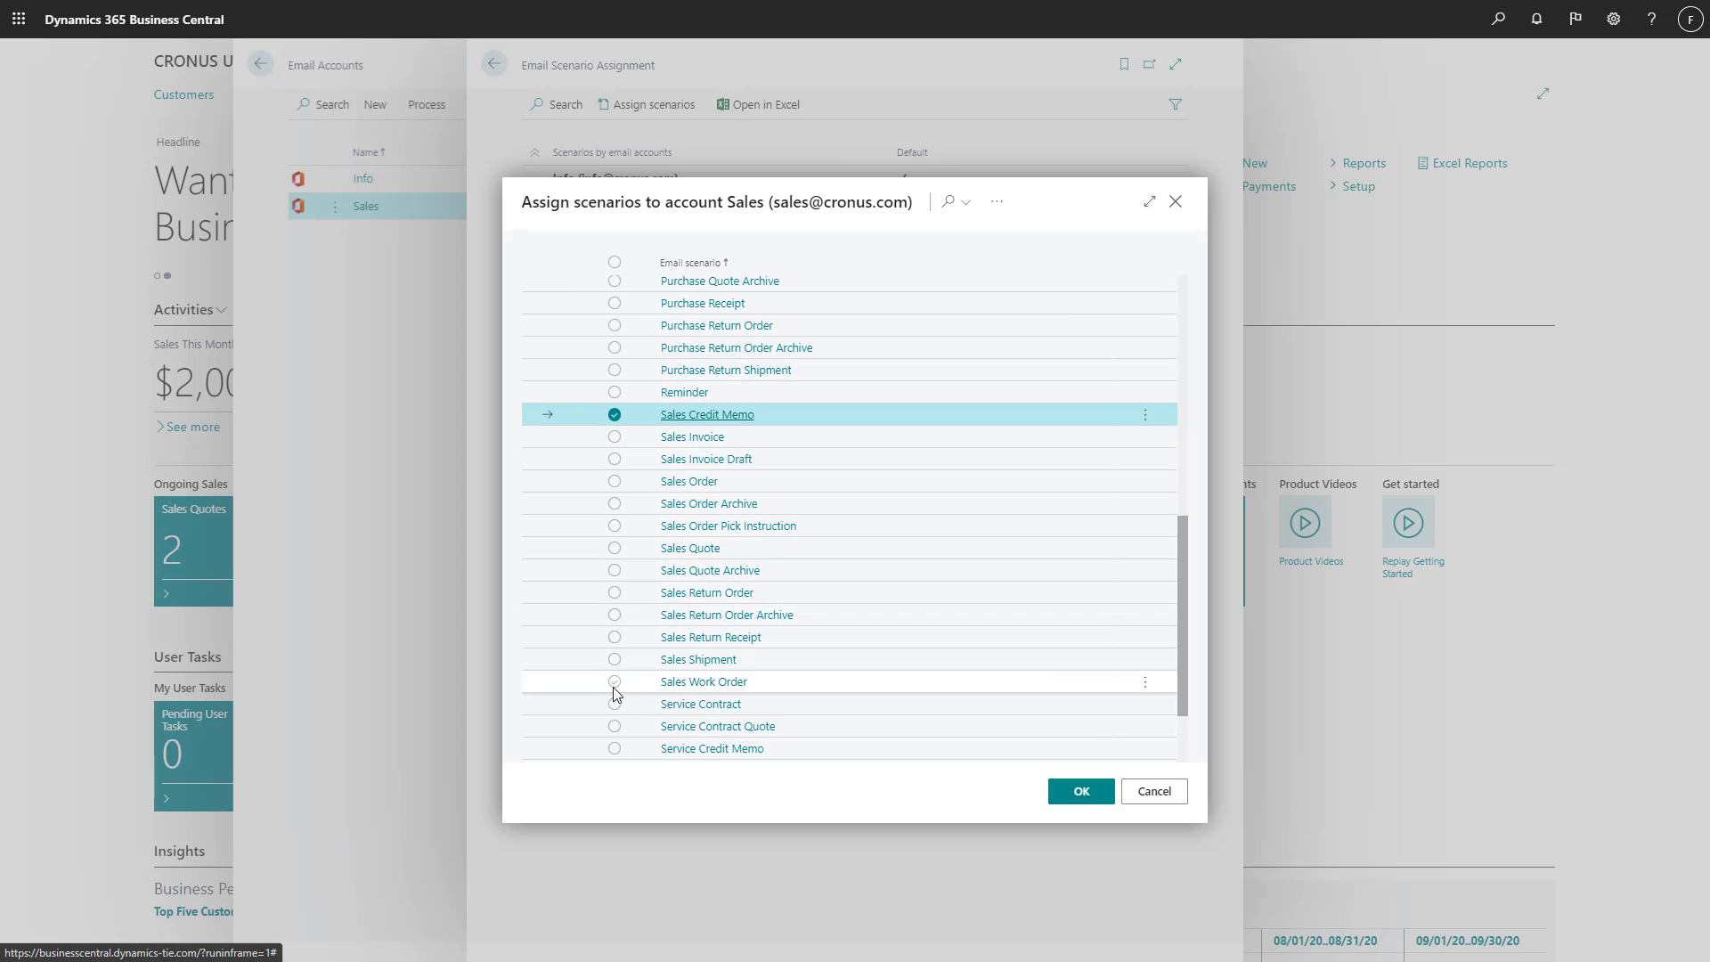
{"action": "left_click", "coordinate": [614, 682]}
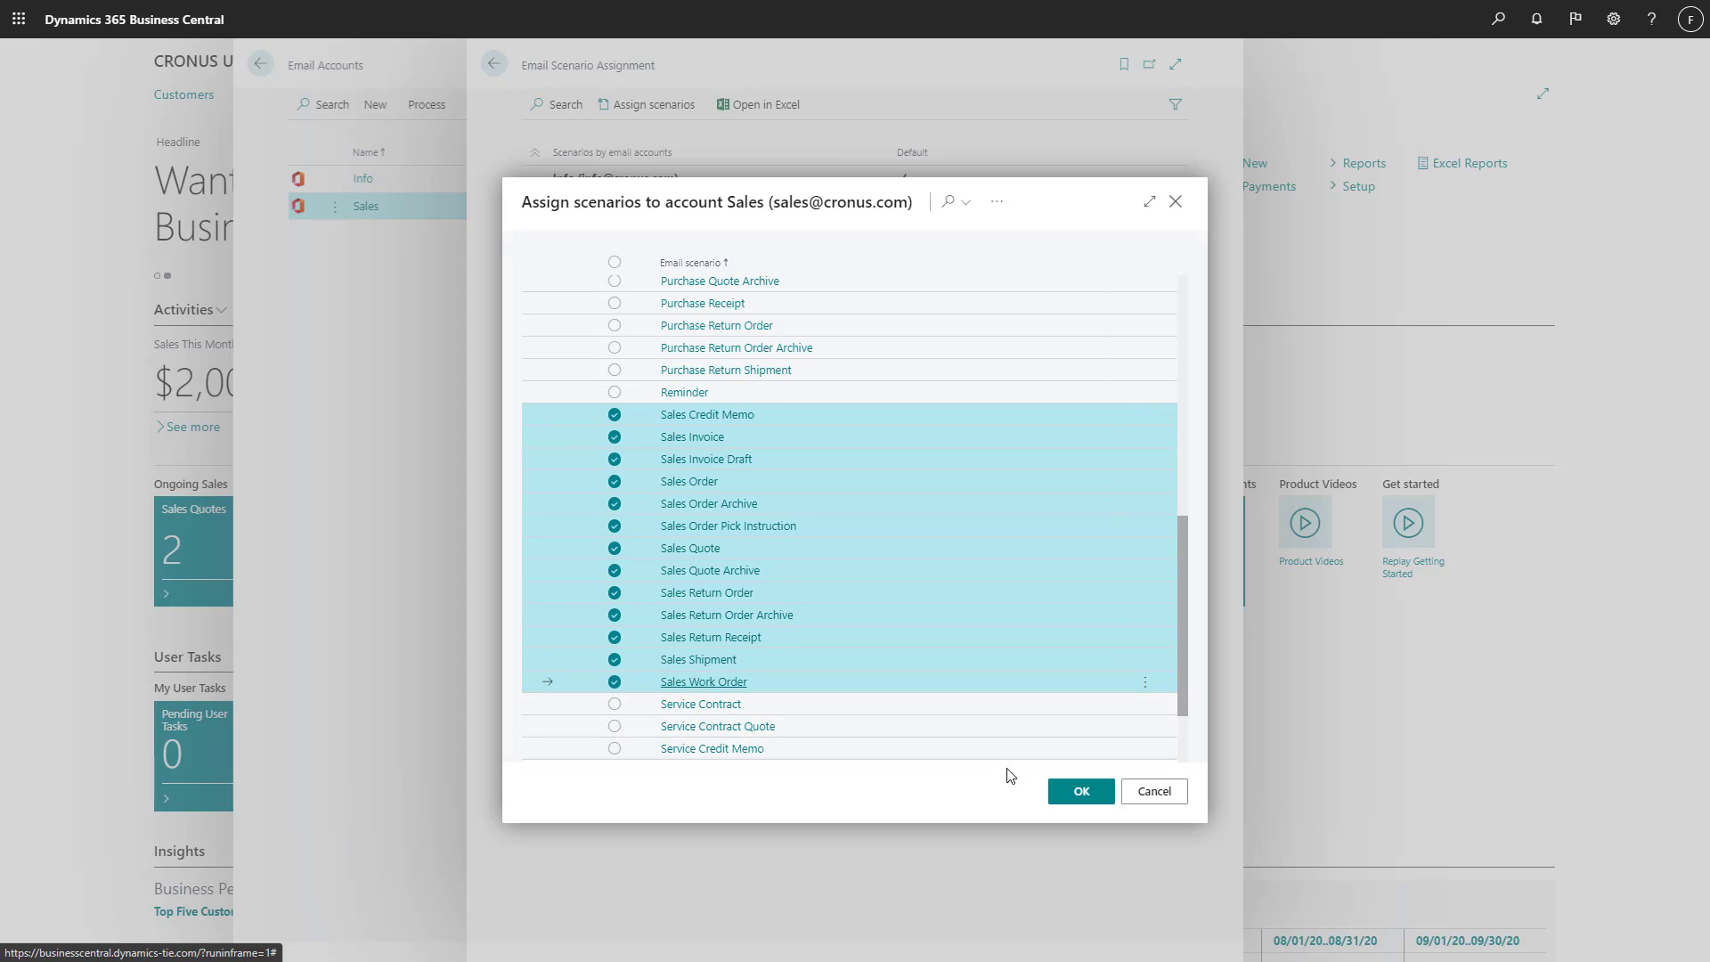
{"action": "left_click", "coordinate": [1079, 791]}
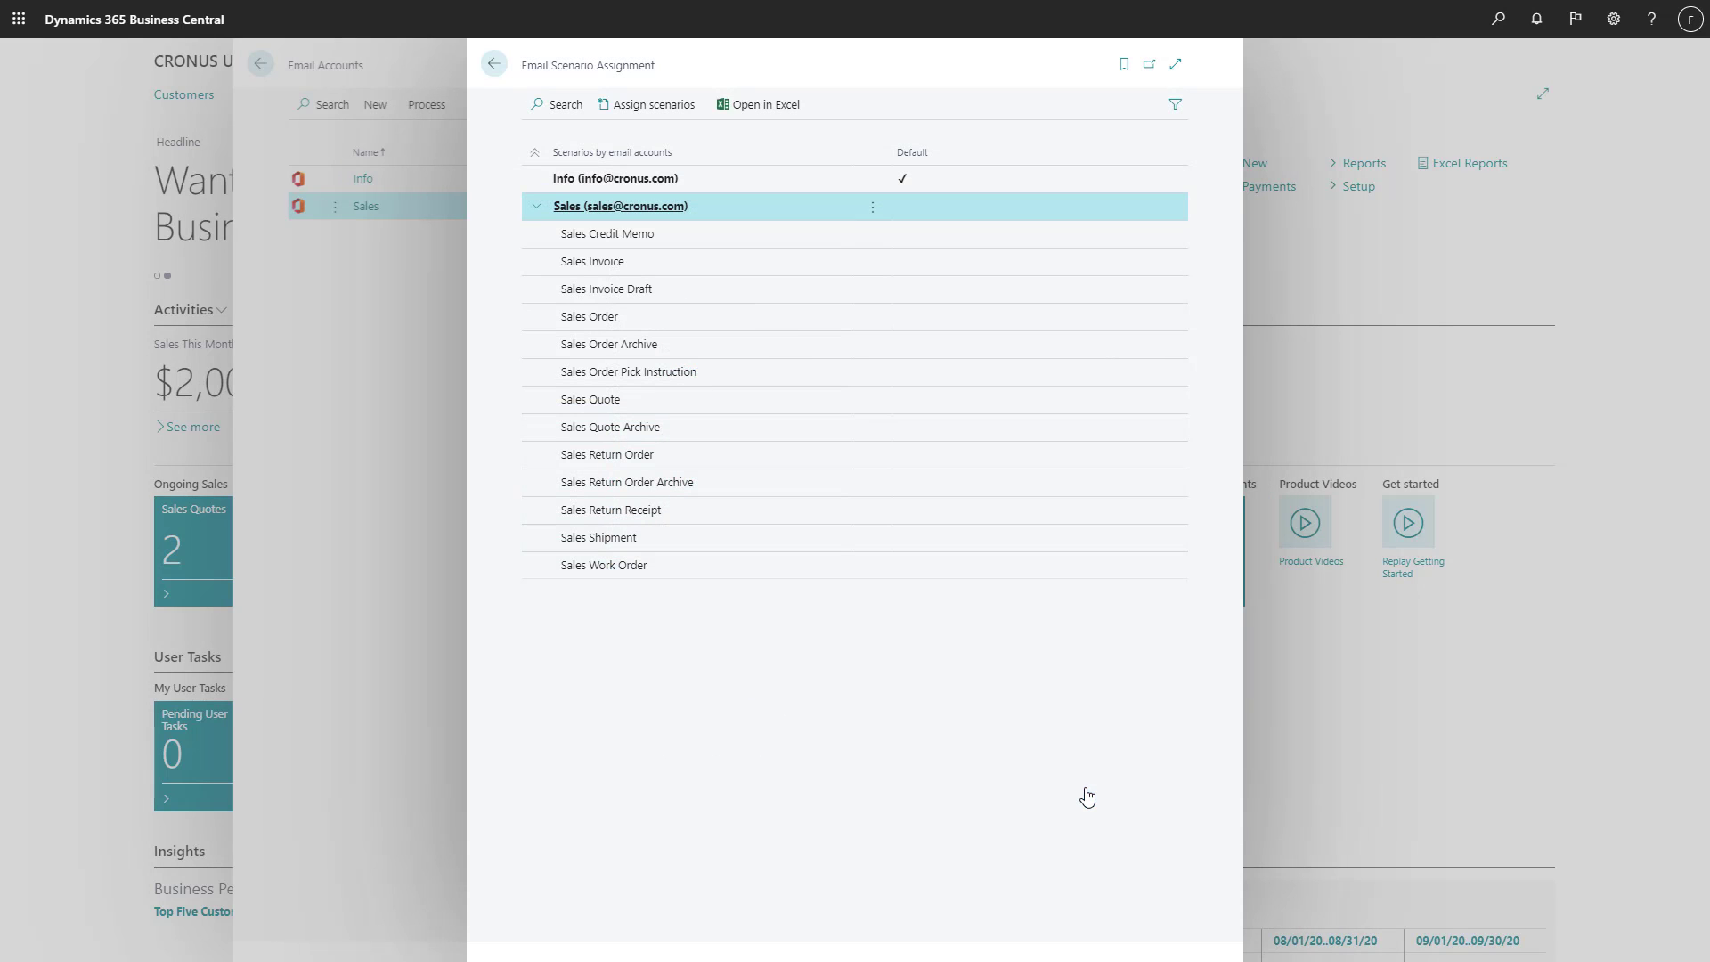